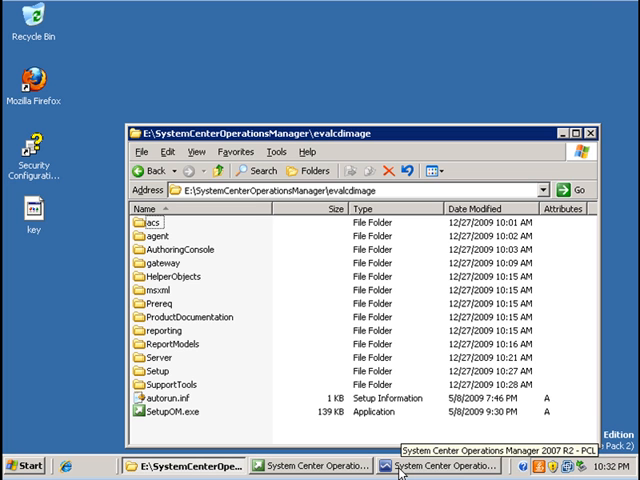
Step: Bring the Operations Console forward and browse Start > All Programs for the SCOM 2007 R2 group
click(440, 464)
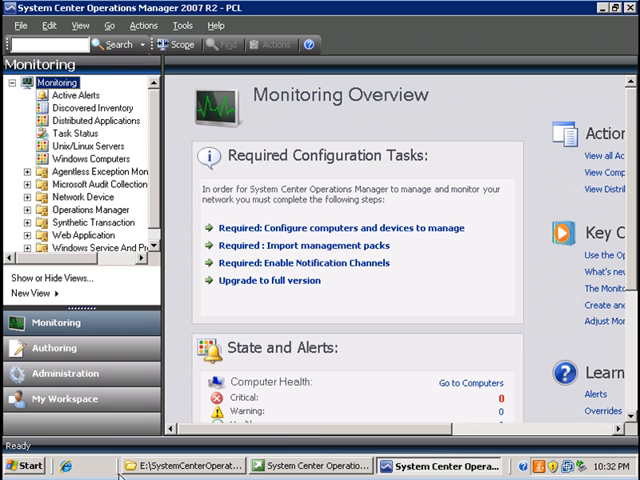
click(24, 466)
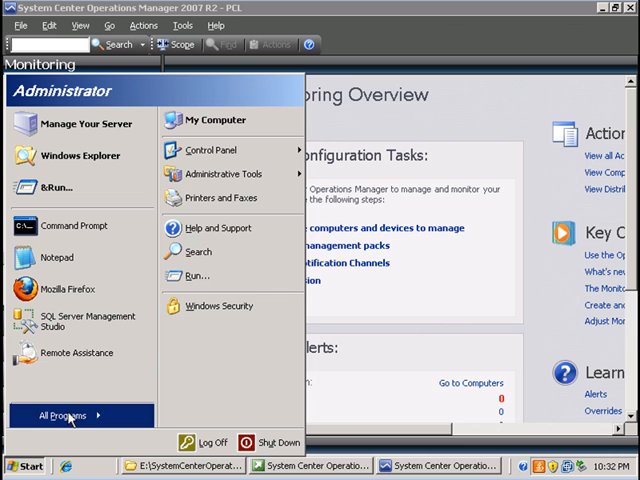
click(64, 416)
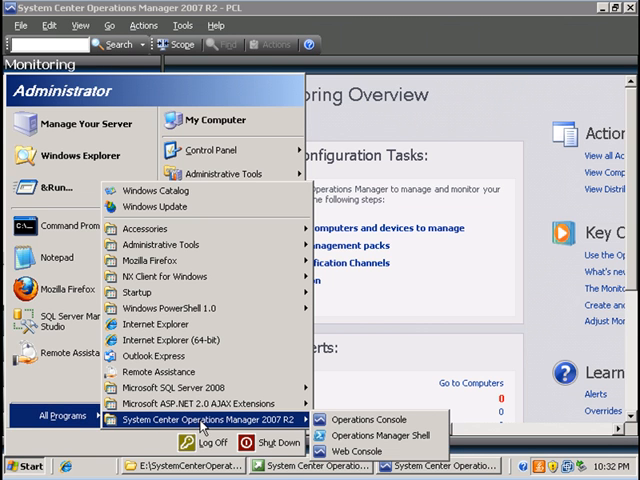
mouse_move(356, 452)
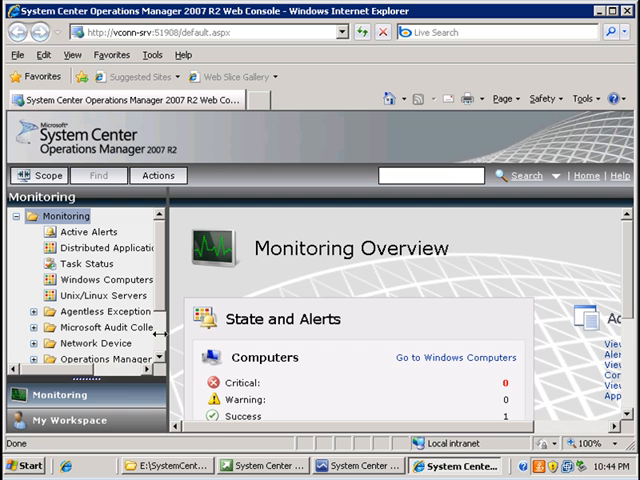
Step: Scroll the Monitoring Overview down to the Distributed Applications health section
scroll(down, 3)
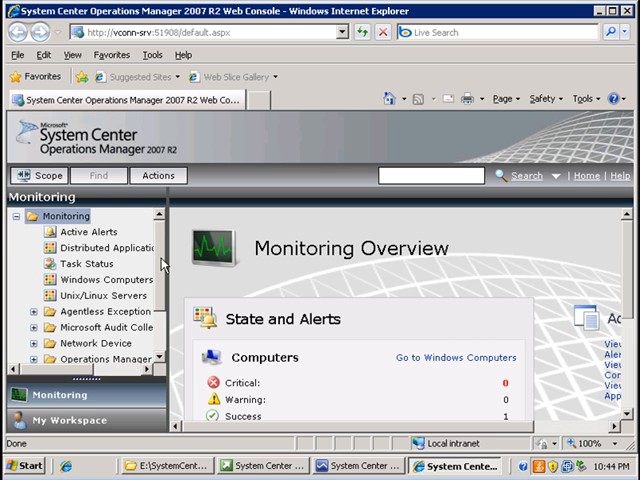
scroll(down, 3)
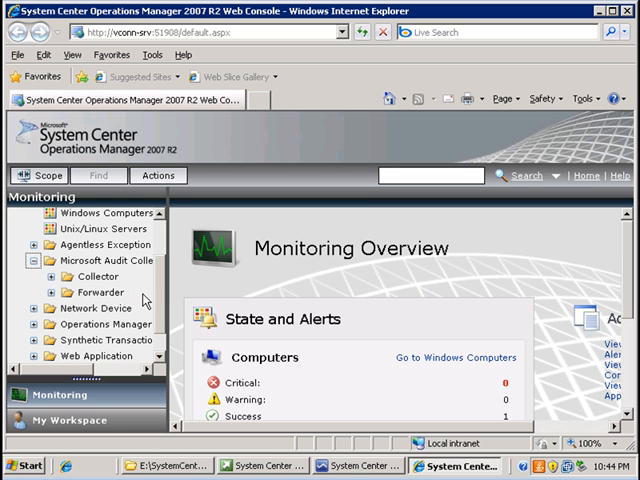
mouse_move(68, 420)
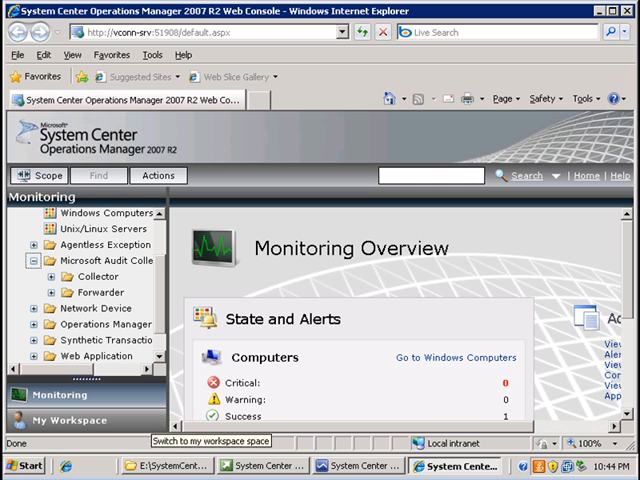
scroll(down, 3)
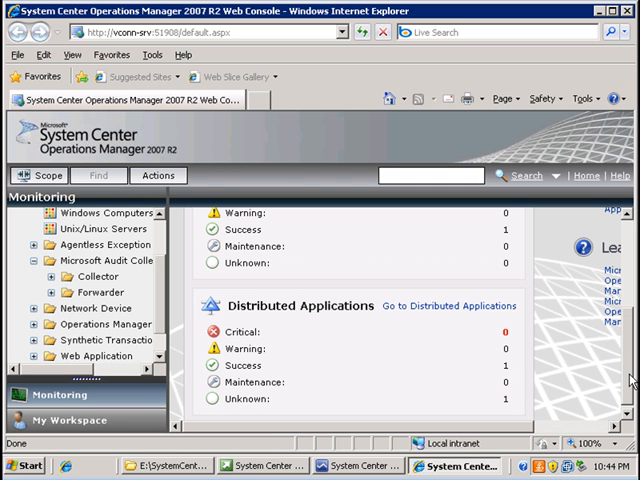
mouse_move(470, 246)
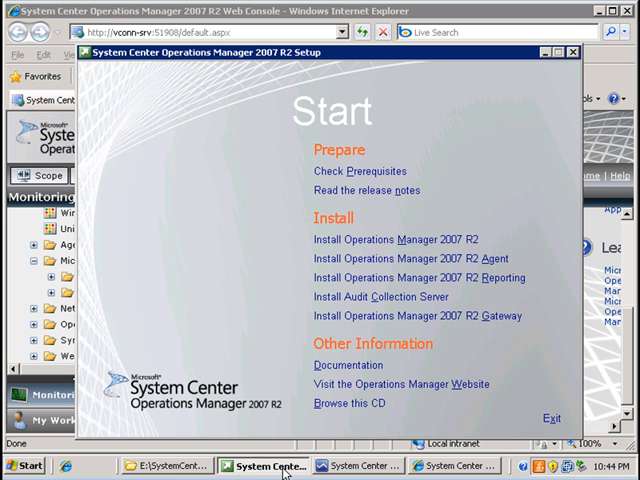
mouse_move(390, 240)
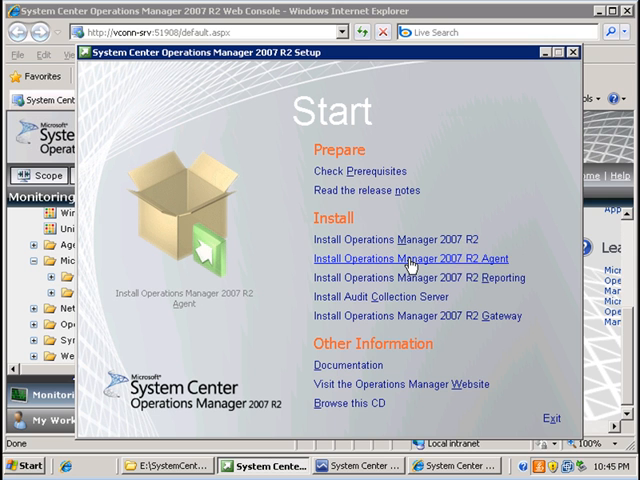
Step: Launch Agent setup, keep the default folder and manual management group information, reaching Management Group Configuration
click(412, 258)
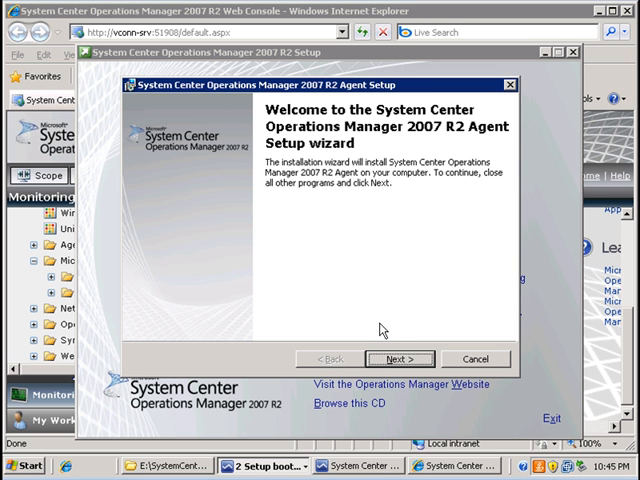
click(400, 360)
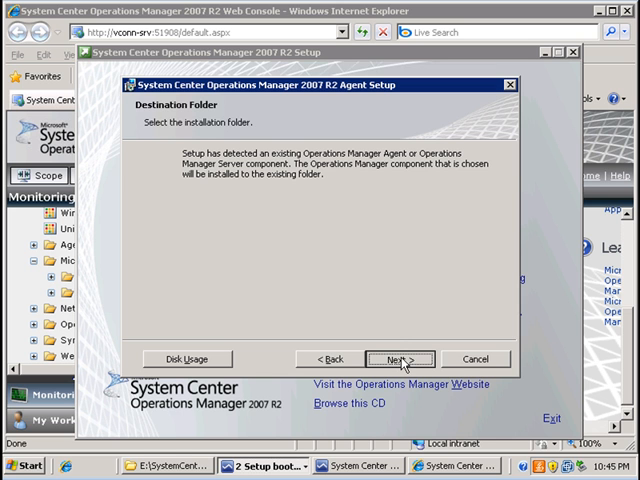
click(396, 360)
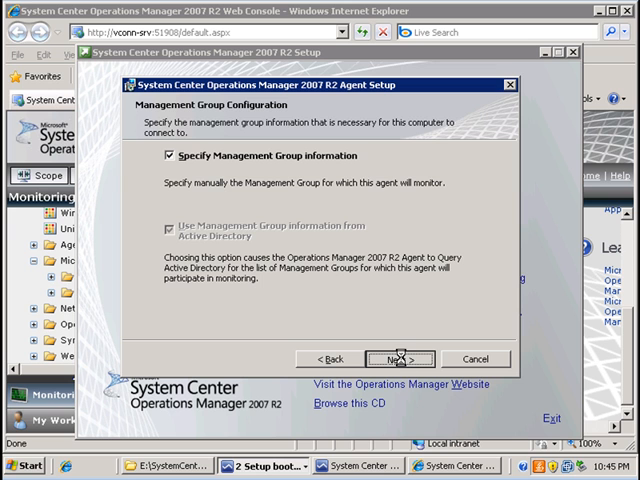
click(396, 360)
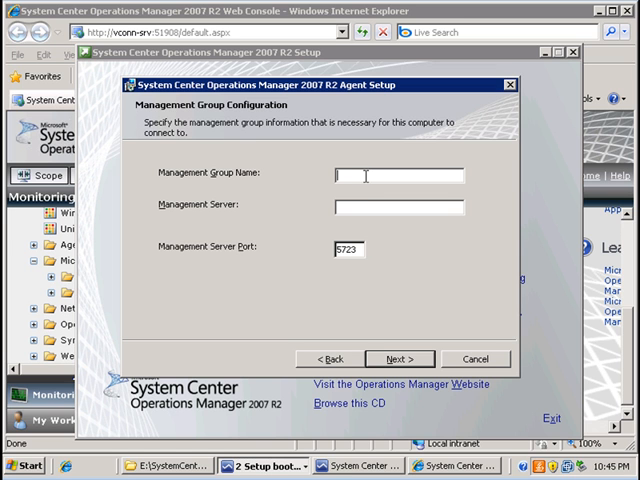
Step: Enter management group PCI and server VConn-Srv, then go back after the invalid-name warning
text(PCI)
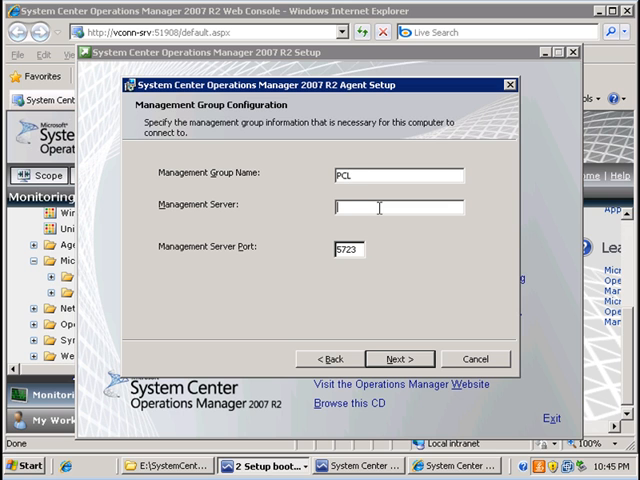
text(VConn-Srv)
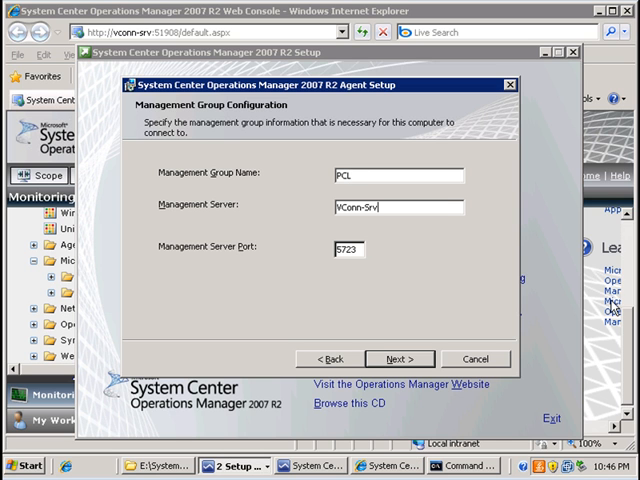
mouse_move(612, 308)
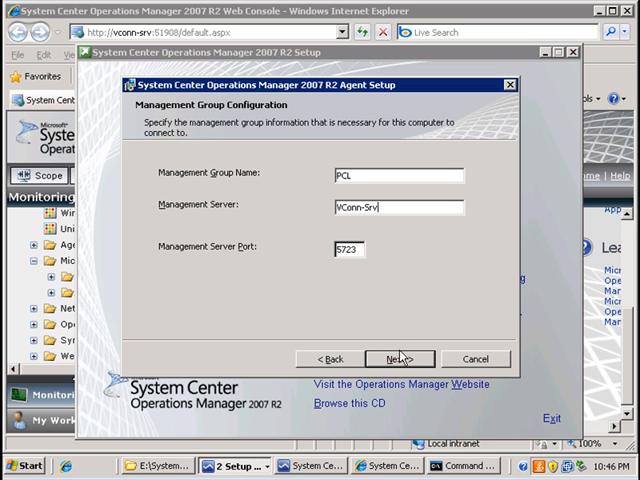
click(398, 360)
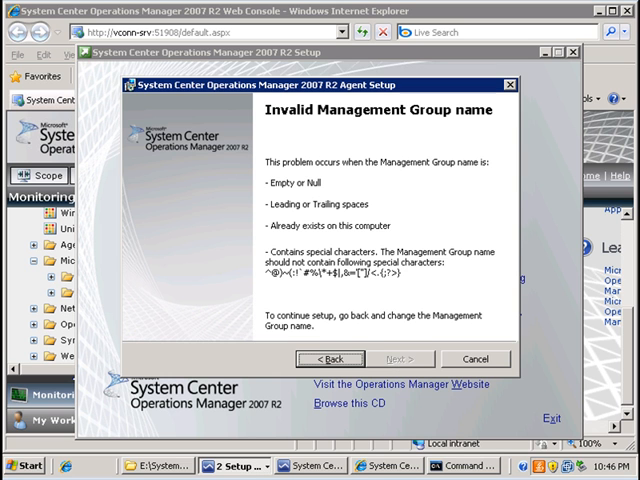
click(328, 358)
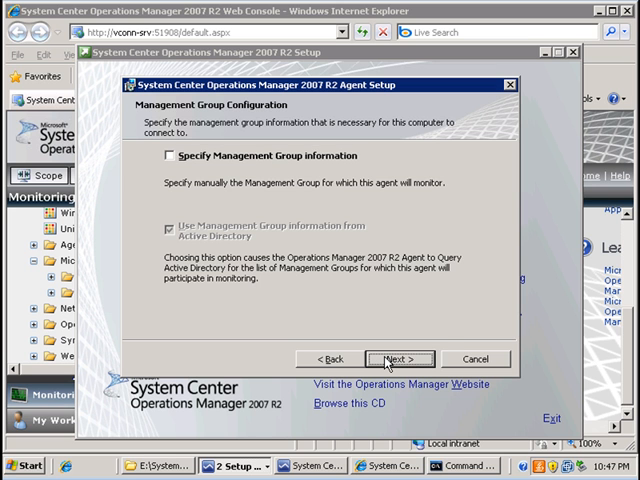
Step: Proceed without Microsoft Update, install the agent and finish the wizard
click(400, 360)
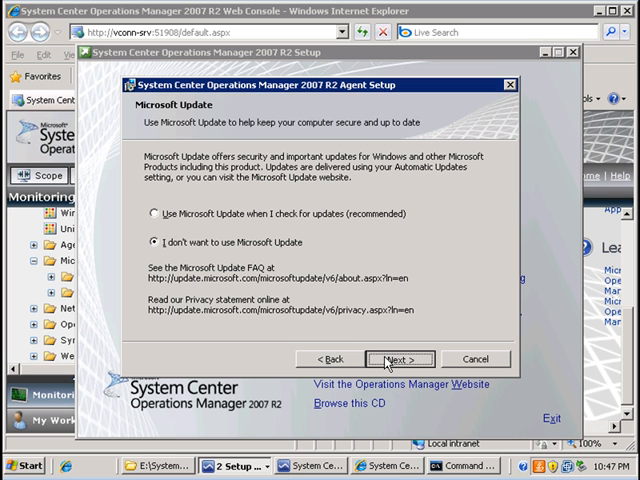
click(398, 358)
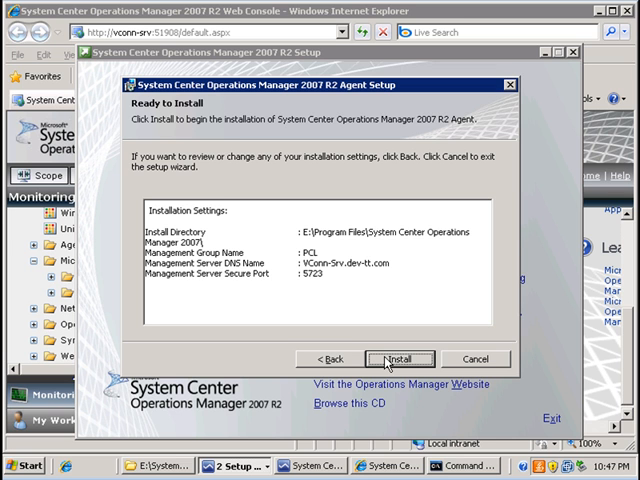
mouse_move(326, 228)
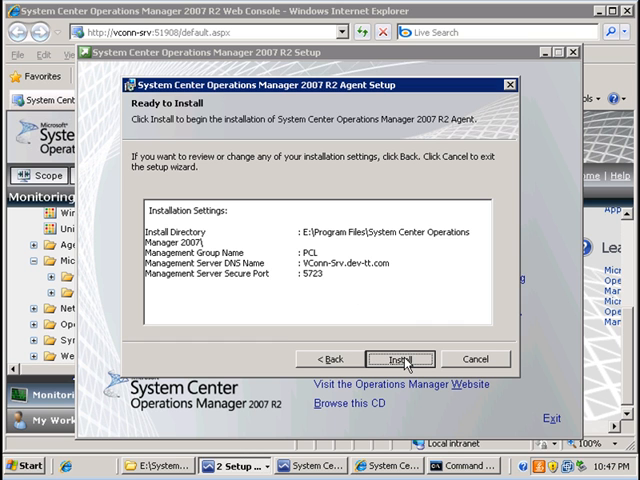
click(400, 360)
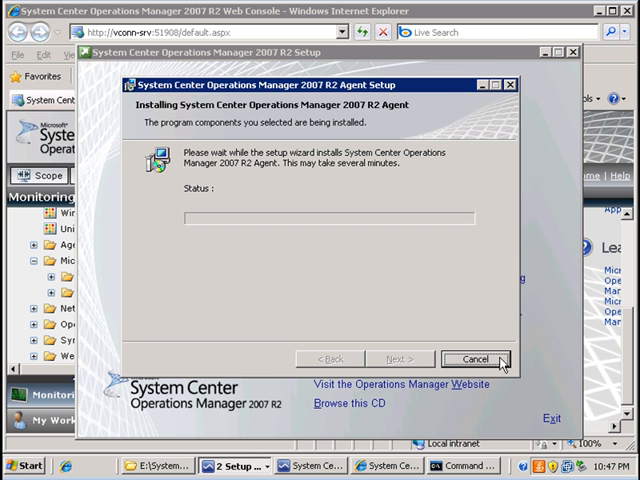
mouse_move(504, 362)
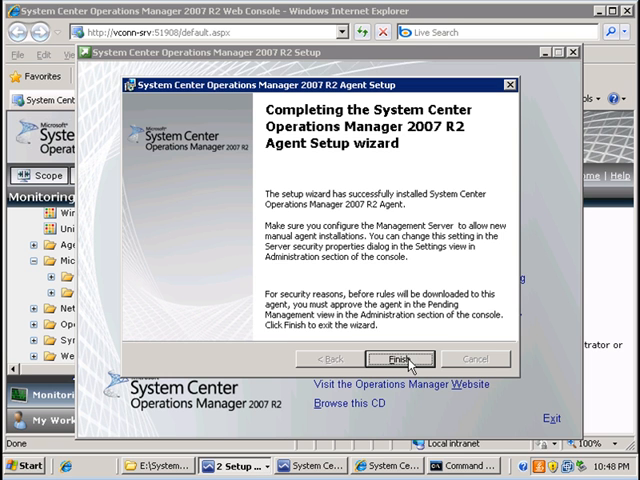
click(398, 358)
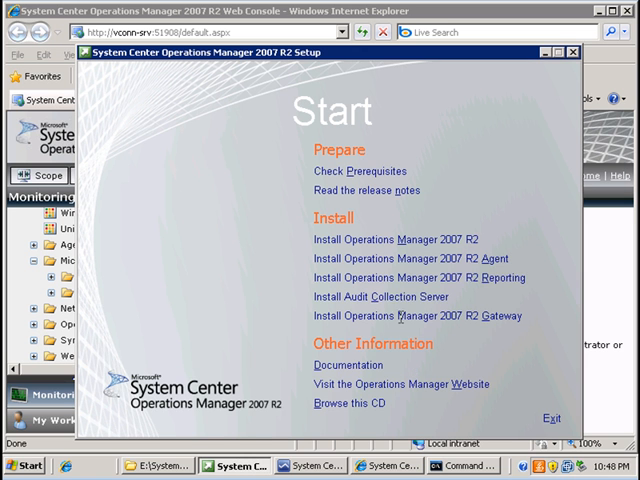
mouse_move(404, 278)
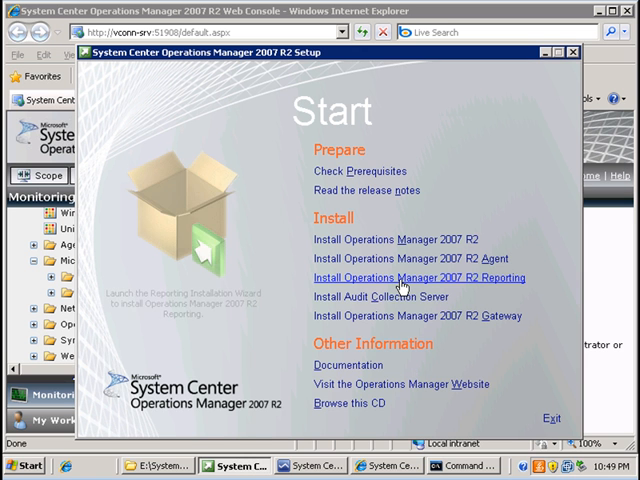
Step: Launch Reporting setup, accept the license terms and confirm the product registration
click(408, 276)
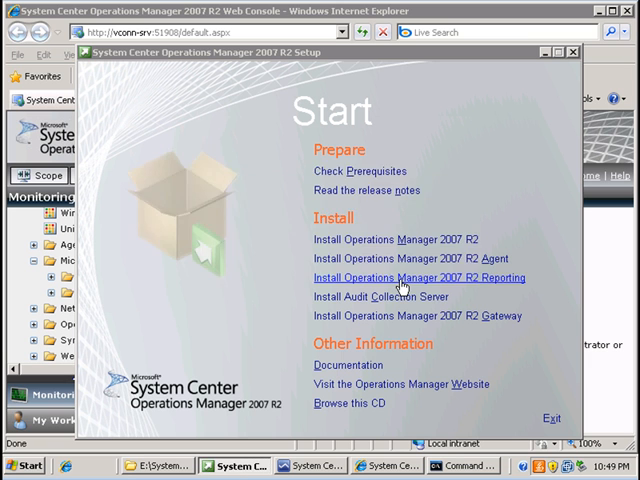
click(410, 276)
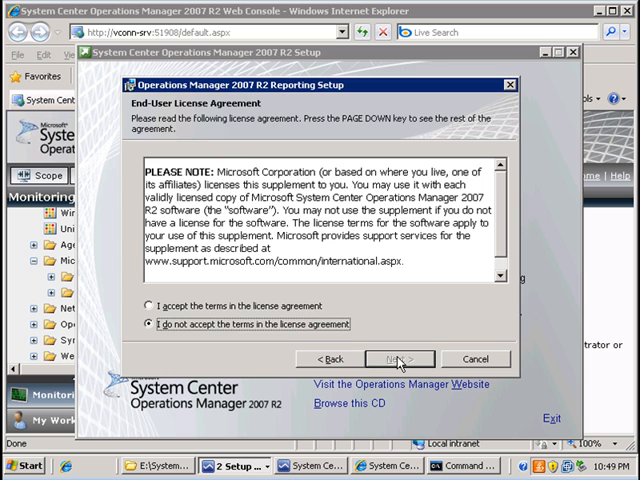
click(146, 304)
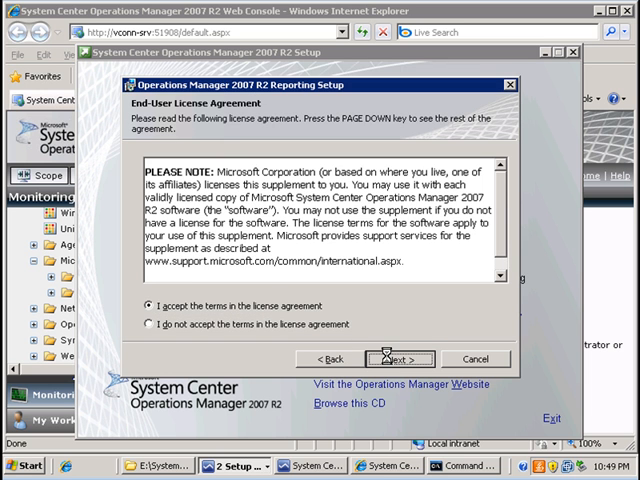
click(396, 358)
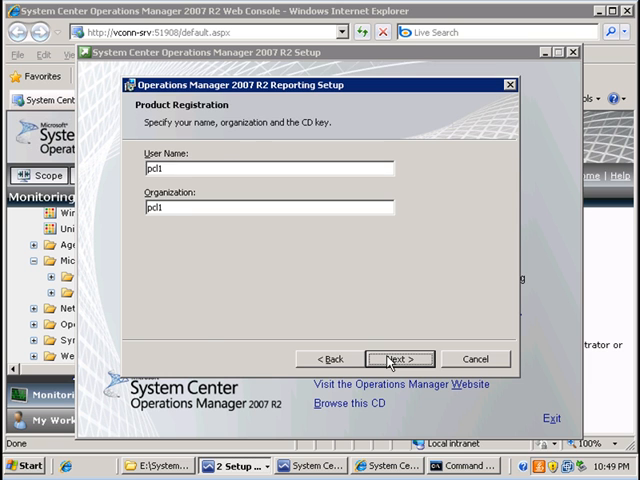
click(400, 358)
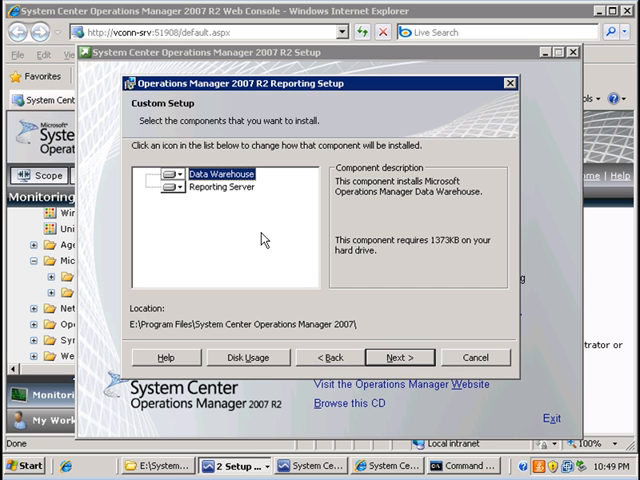
Step: Review the Data Warehouse and Reporting Server components and continue with both selected
click(222, 174)
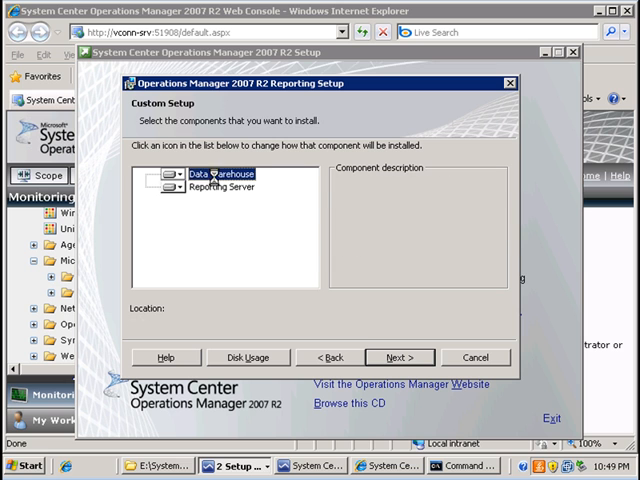
click(216, 174)
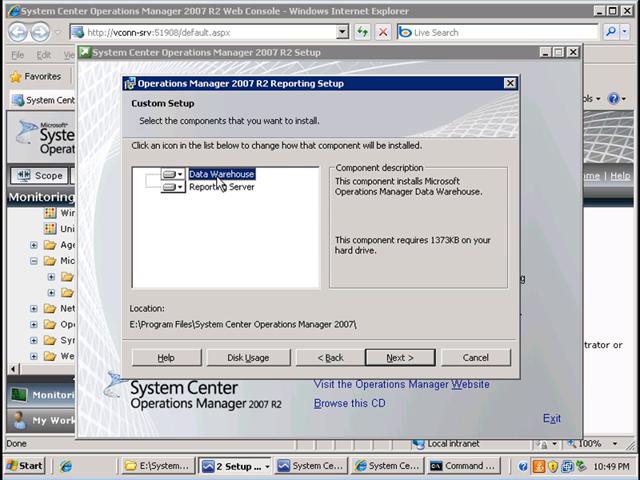
mouse_move(222, 192)
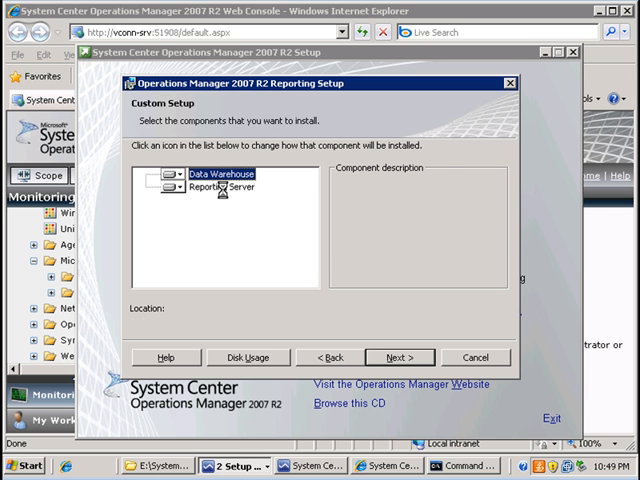
click(222, 188)
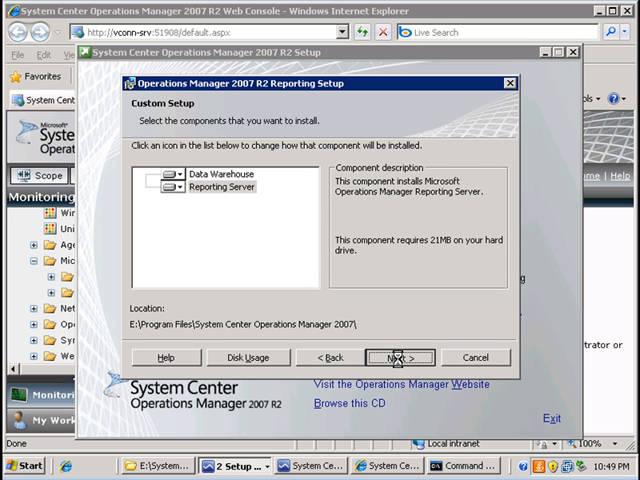
click(398, 356)
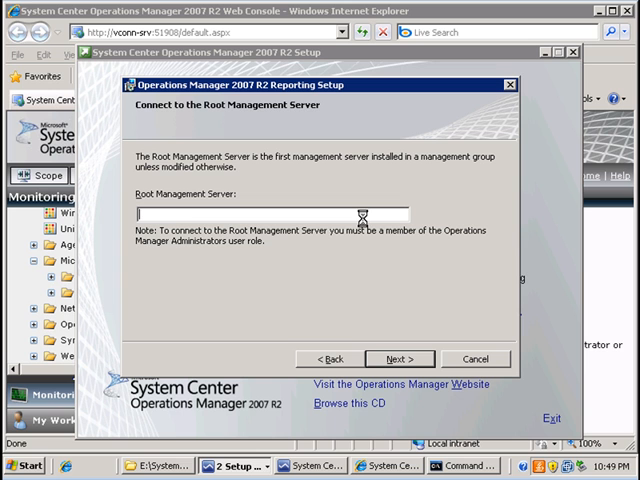
Step: Connect to root management server VConn-Srv, accept the VCONN-SRV SQL instance, and return after the database error
text(VConn-Srv)
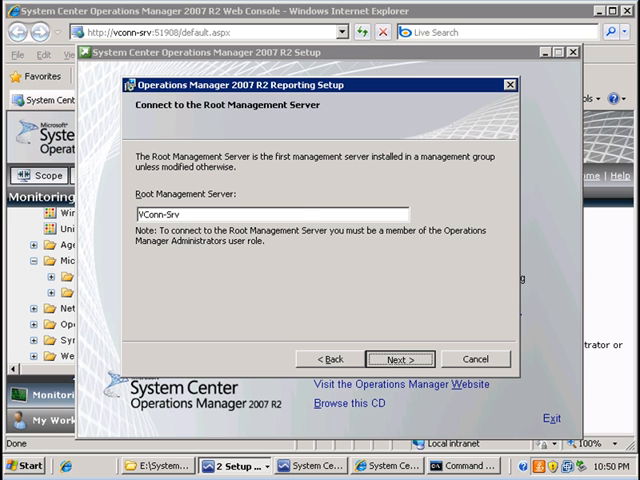
click(400, 358)
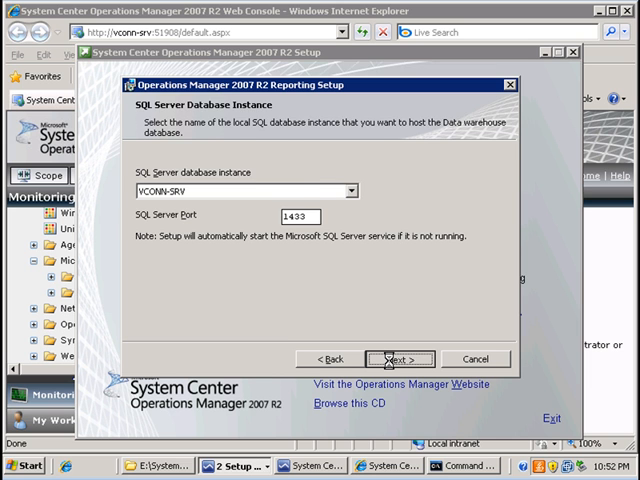
click(400, 358)
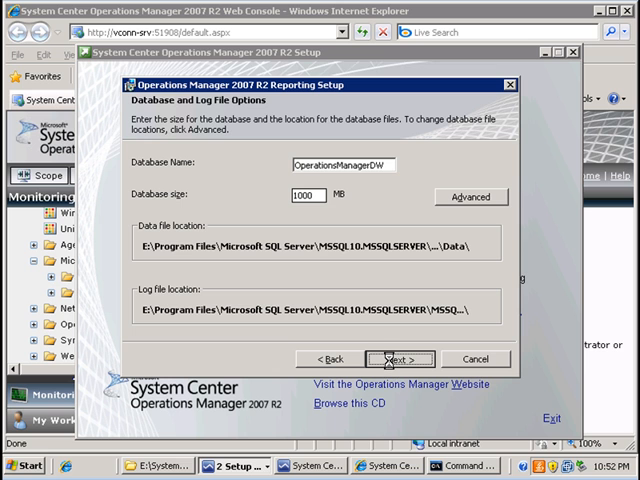
click(400, 358)
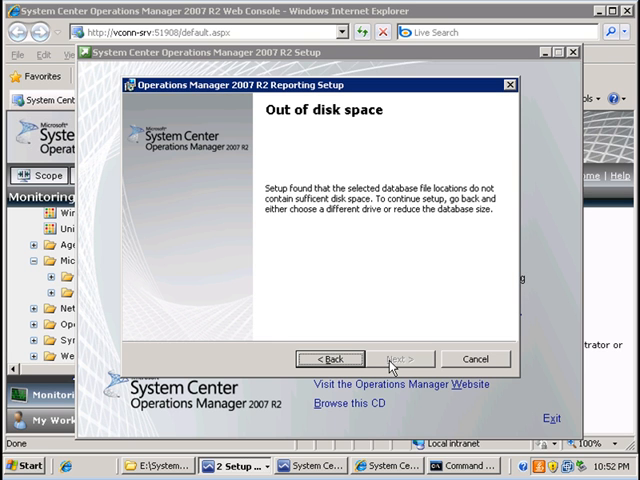
mouse_move(388, 368)
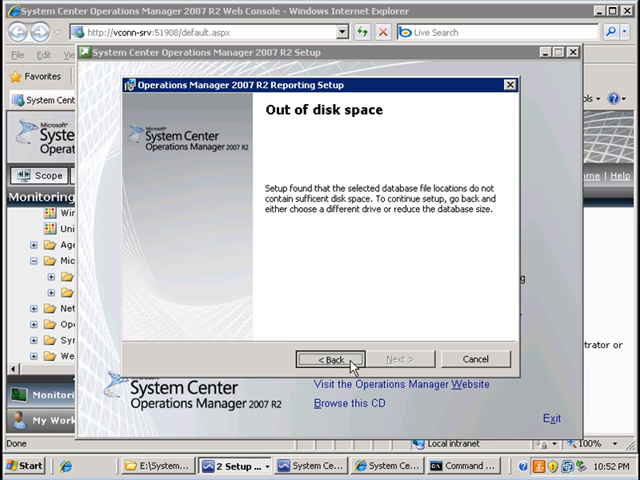
click(330, 358)
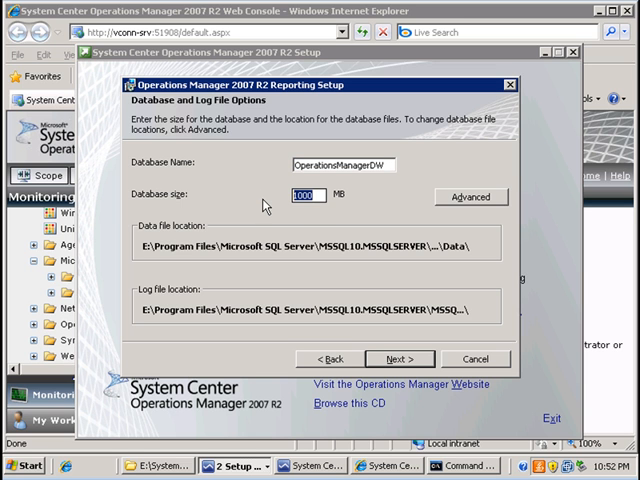
Step: Try a 400 MB OperationsManagerDW size, then settle on 500 MB after the too-small warning
text(4)
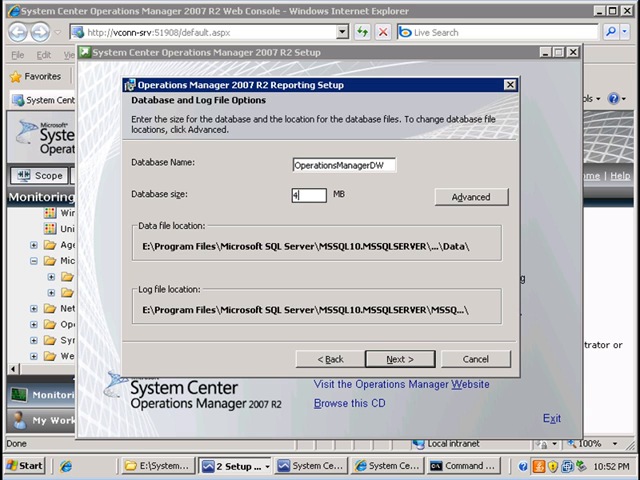
text(00)
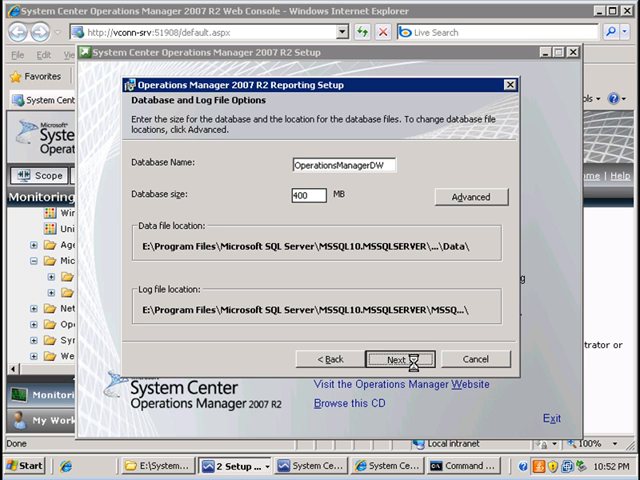
click(394, 358)
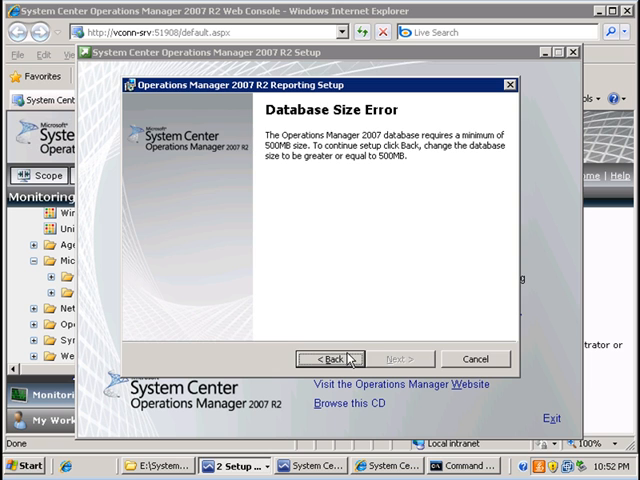
click(332, 358)
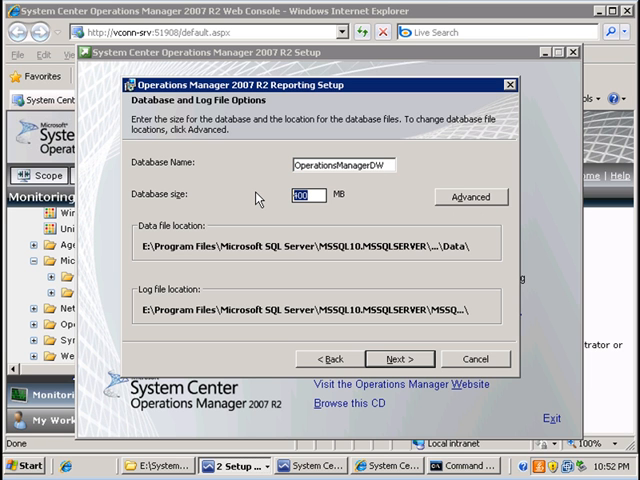
text(500)
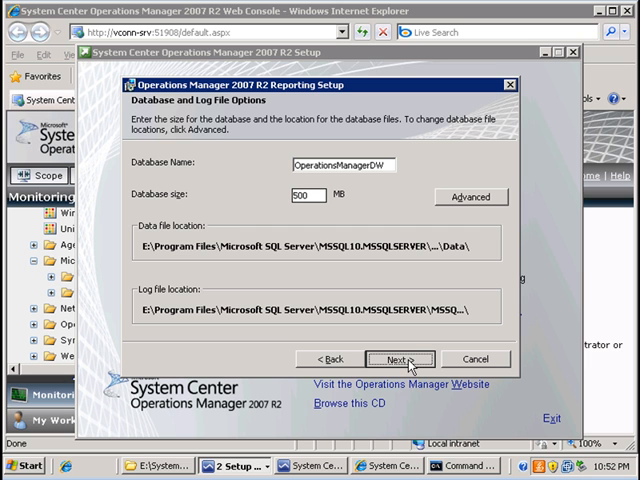
click(400, 360)
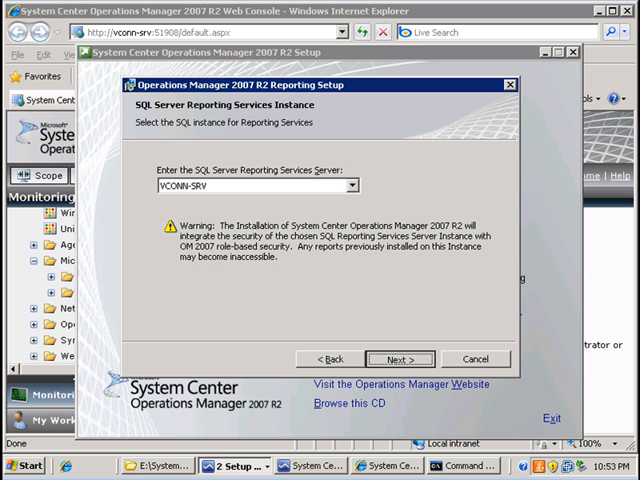
Step: Accept the VCONN-SRV Reporting Services instance and set administrator as the data warehouse write account
click(400, 360)
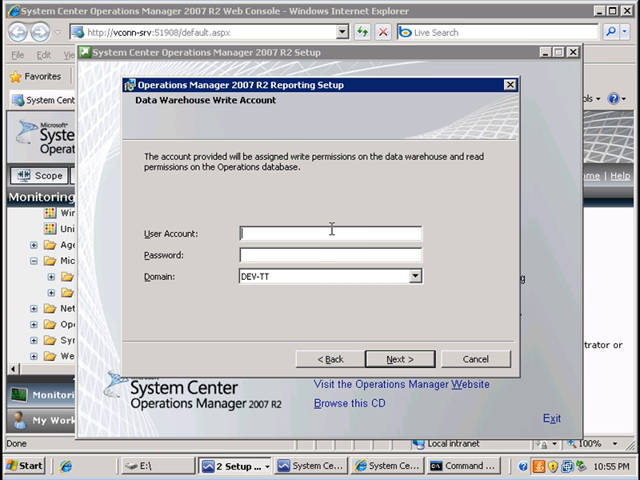
text(administrator)
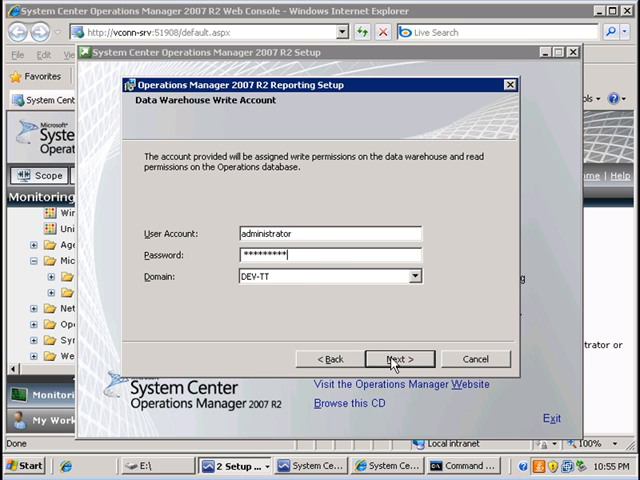
click(398, 358)
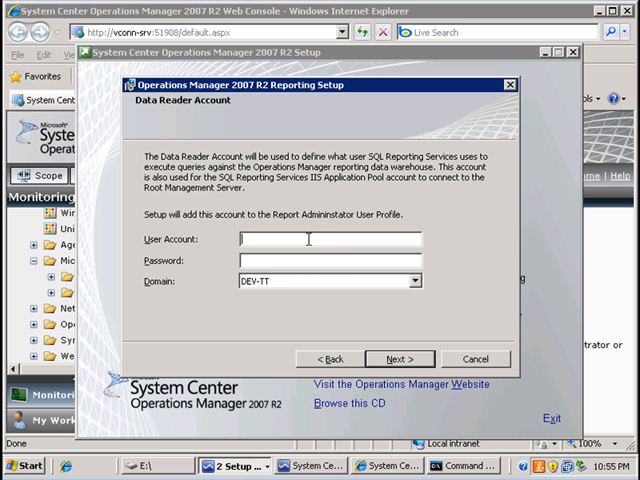
Step: Set administrator with its password as the data reader account
text(administrato)
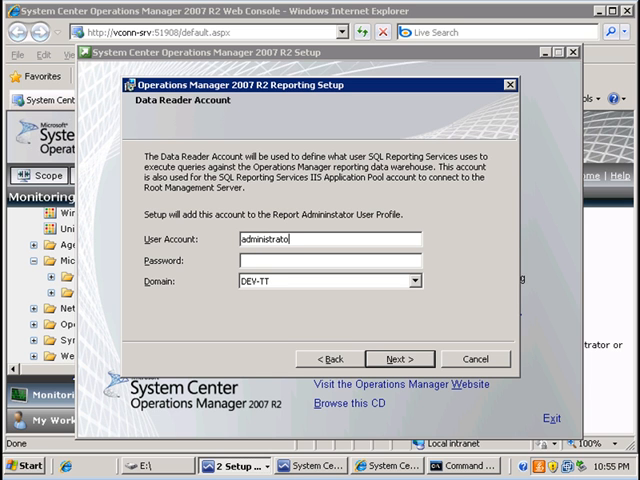
text(***)
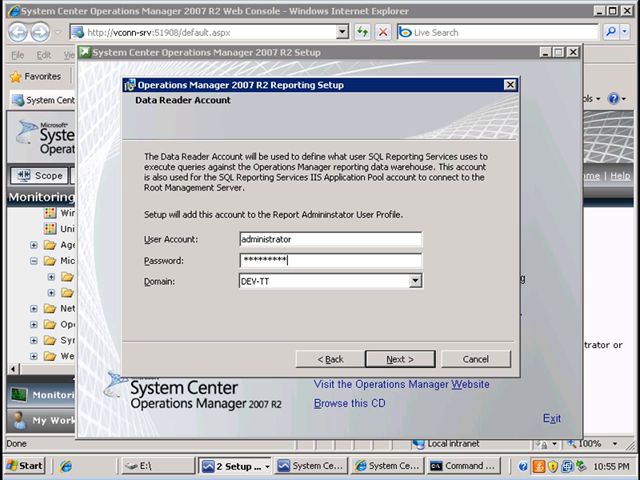
click(400, 358)
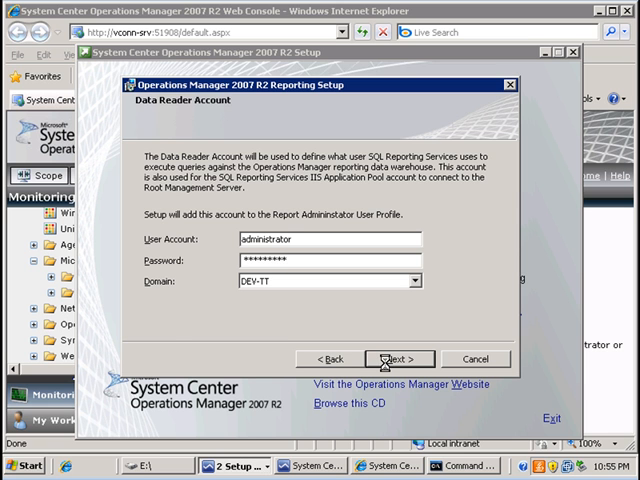
click(400, 358)
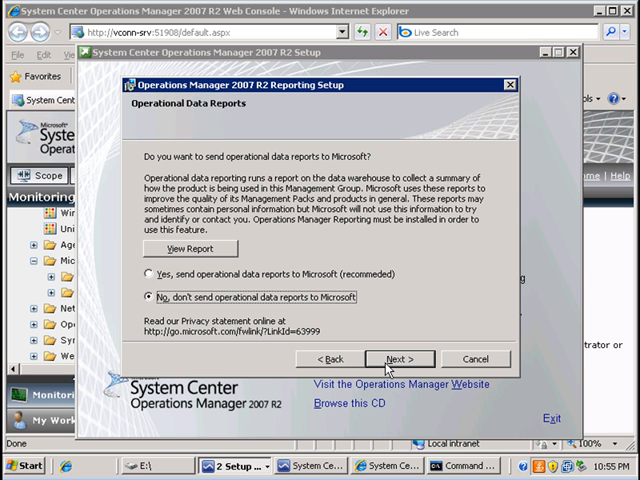
Step: Opt out of Microsoft Update and install Reporting from the Ready to Install page
click(400, 358)
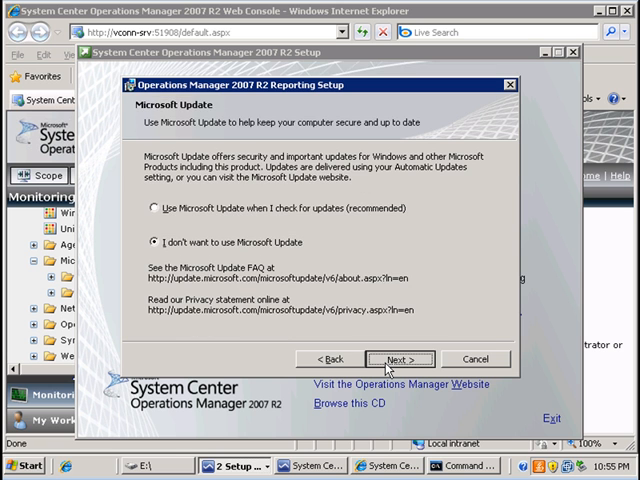
click(400, 360)
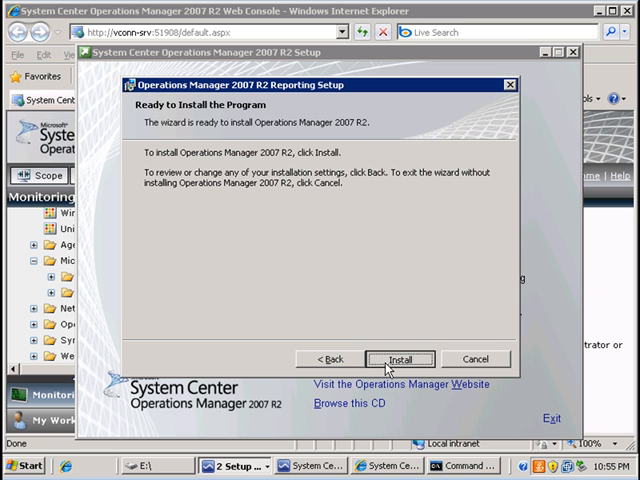
click(400, 360)
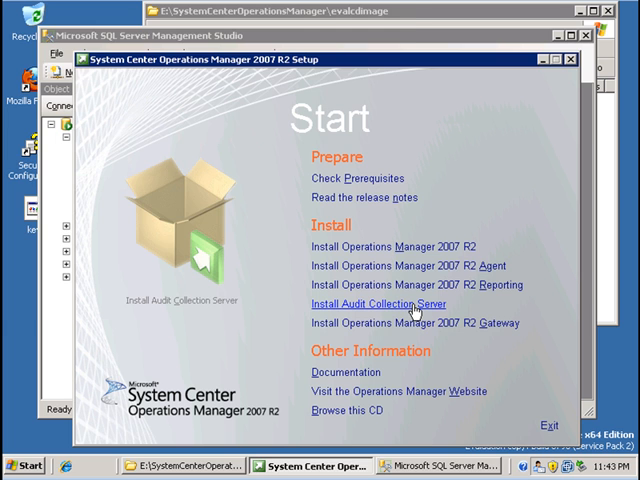
Step: Launch Audit Collection Server setup, pass the welcome page and accept the license agreement
click(380, 304)
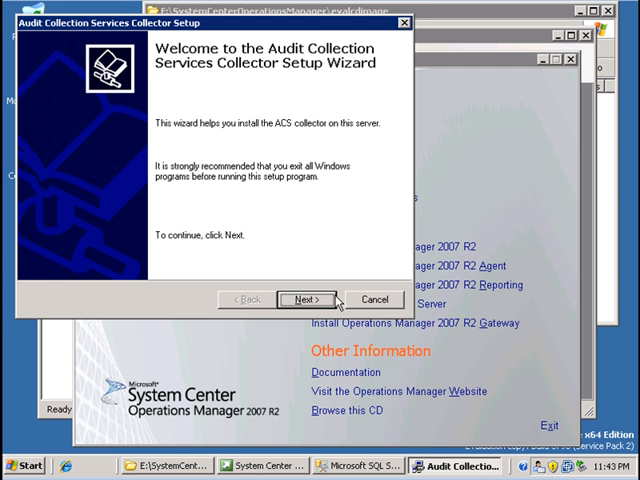
click(306, 300)
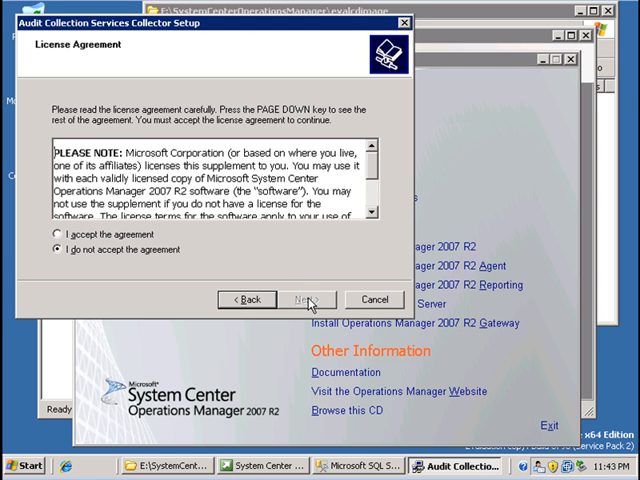
click(48, 234)
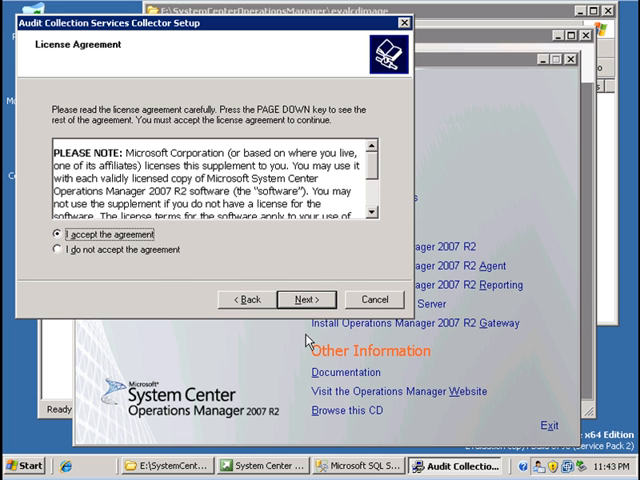
click(306, 300)
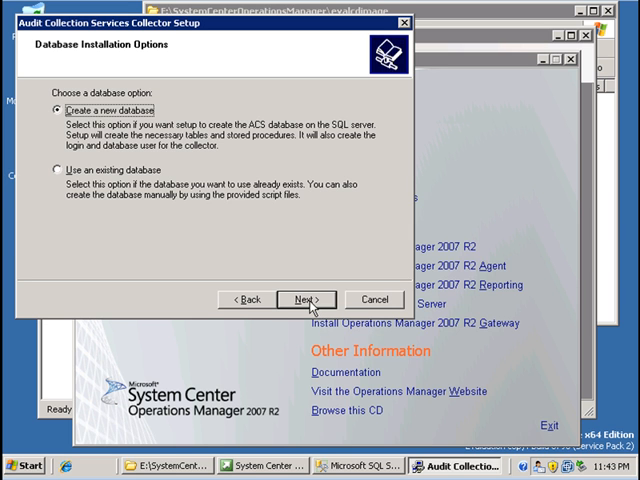
Step: Create a new database with DSN OpsMgrAC on the locally running database server
click(304, 300)
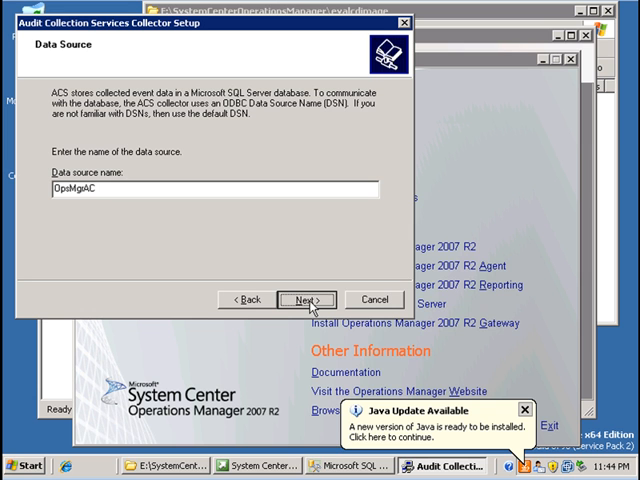
click(306, 300)
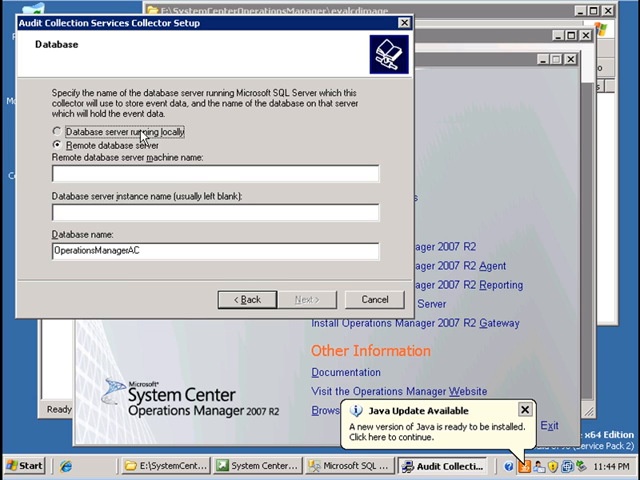
click(52, 132)
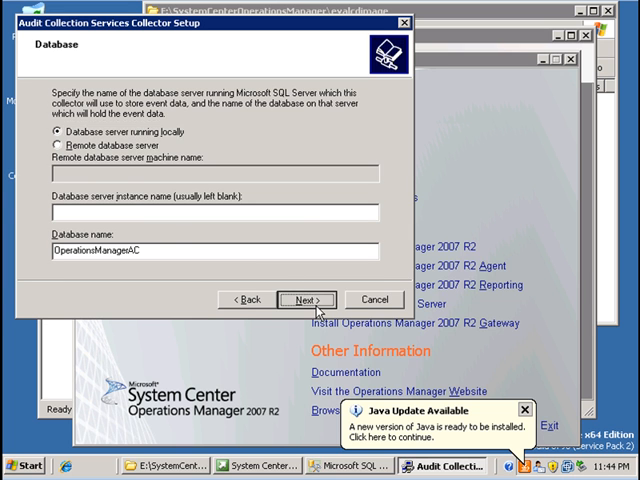
click(308, 300)
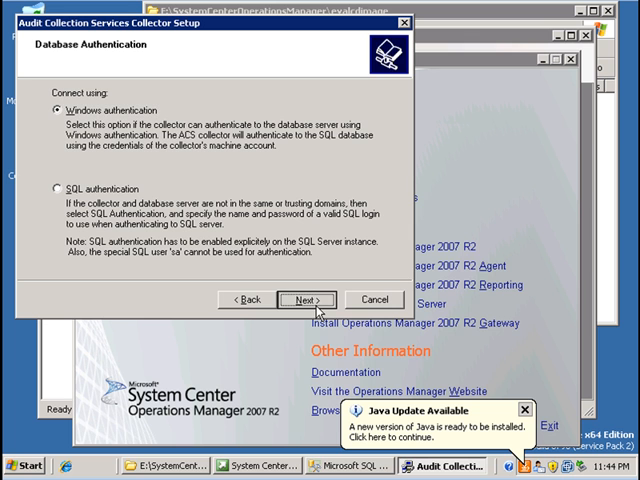
Step: Keep Windows authentication and use SQL Server's default data and log directories
click(306, 300)
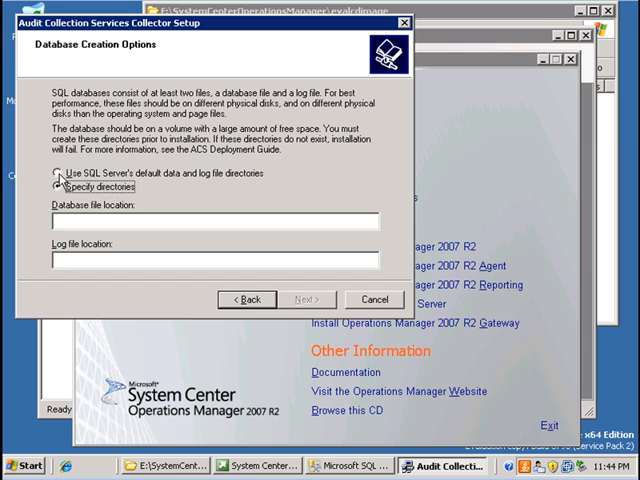
click(56, 172)
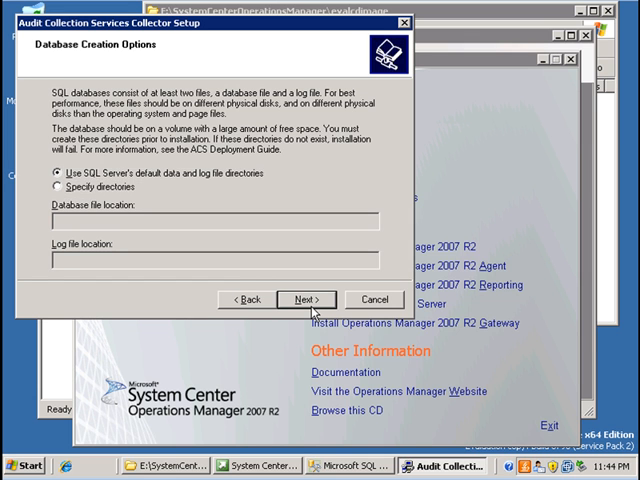
click(306, 300)
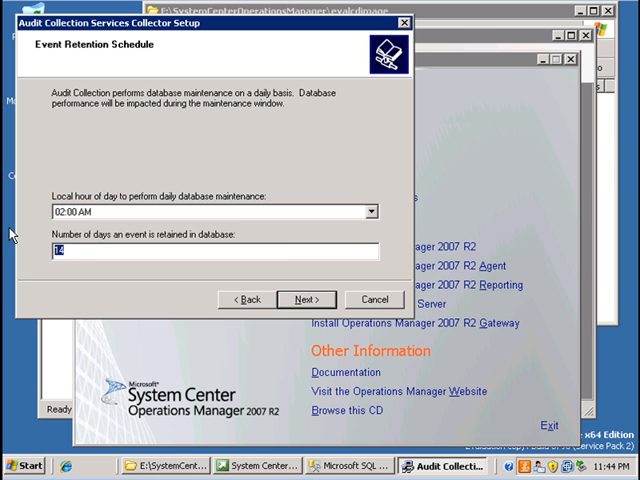
Step: Retain events for 7 days, keep local timestamps and start the collector installation from Summary
text(7)
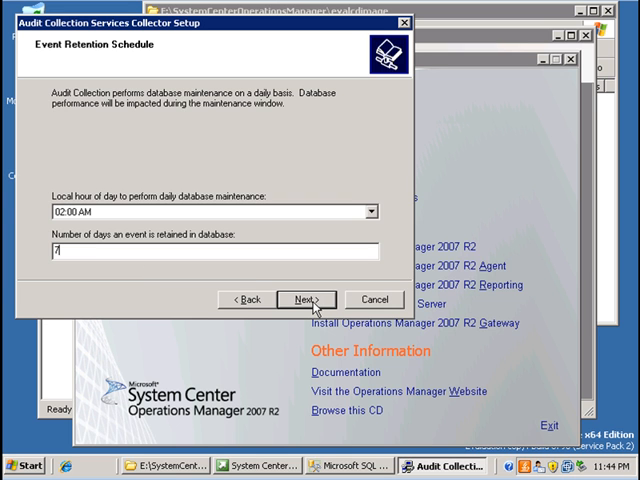
click(306, 300)
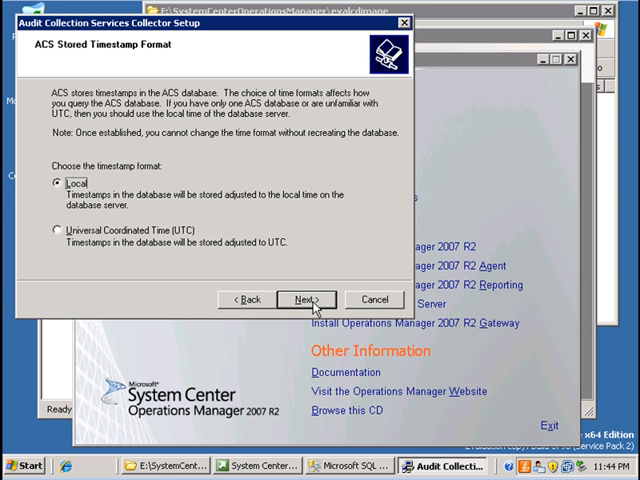
click(304, 300)
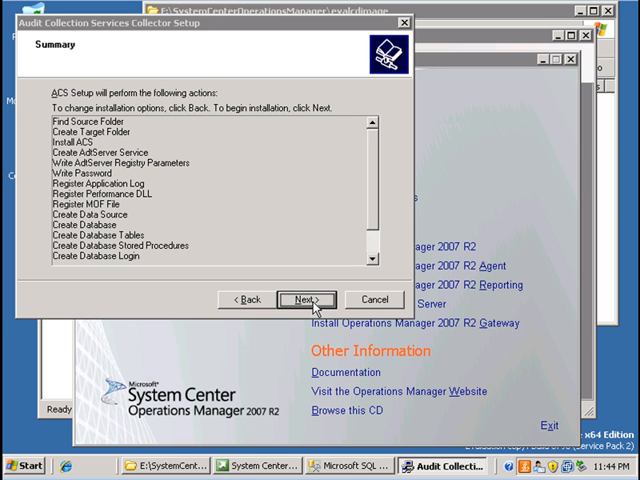
click(306, 300)
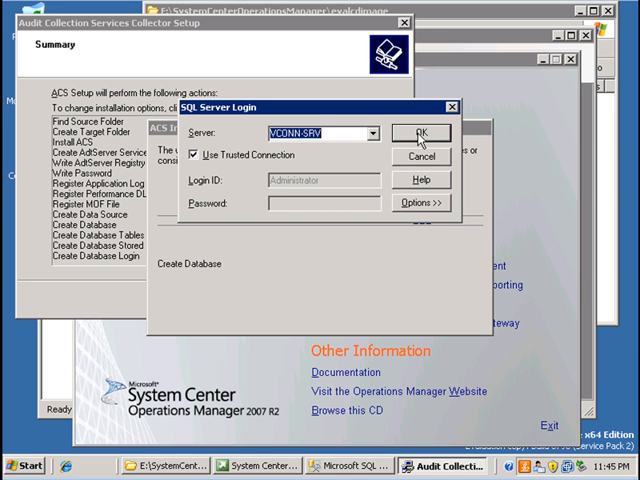
Step: Log in to SQL Server with a trusted connection and finish the successful ACS setup wizard
click(420, 132)
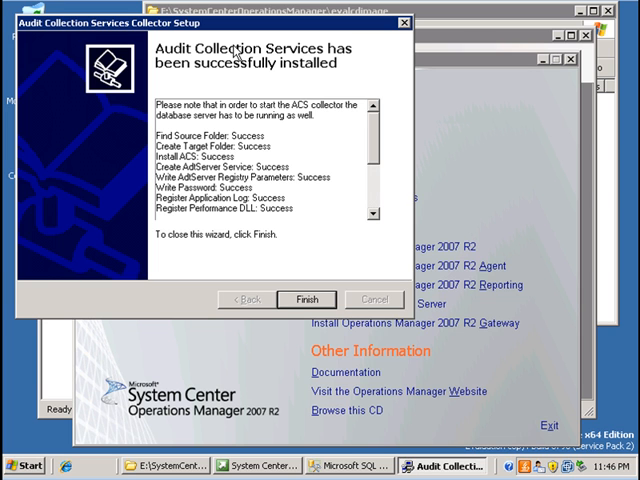
mouse_move(236, 52)
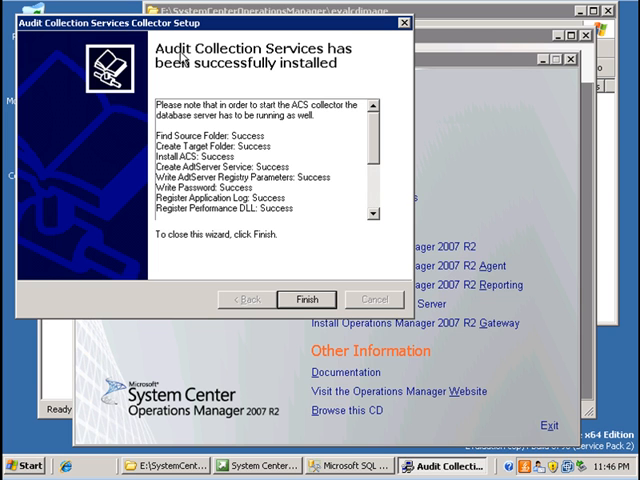
mouse_move(184, 58)
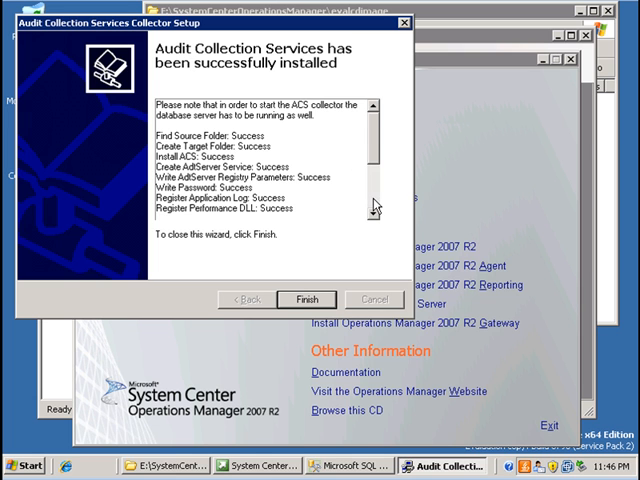
scroll(down, 3)
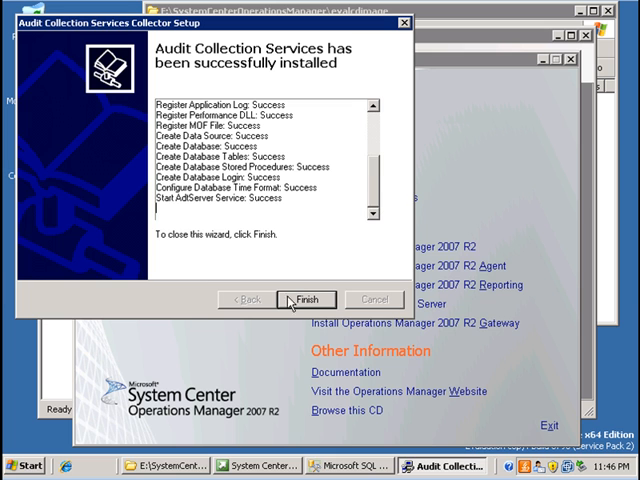
click(306, 300)
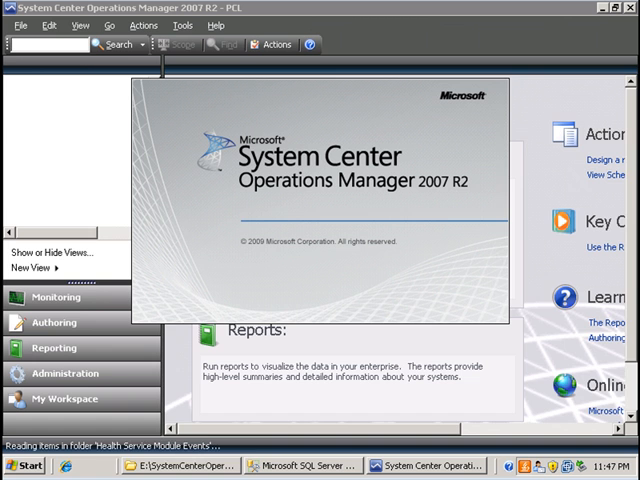
Step: Dismiss the console splash screen to reveal the Reporting Overview page
click(56, 296)
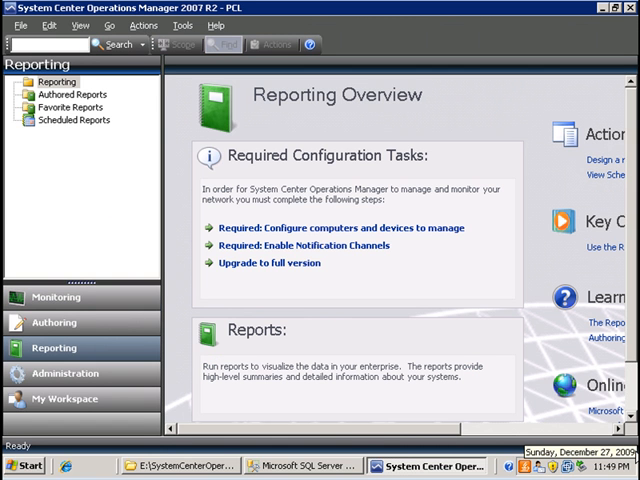
mouse_move(480, 348)
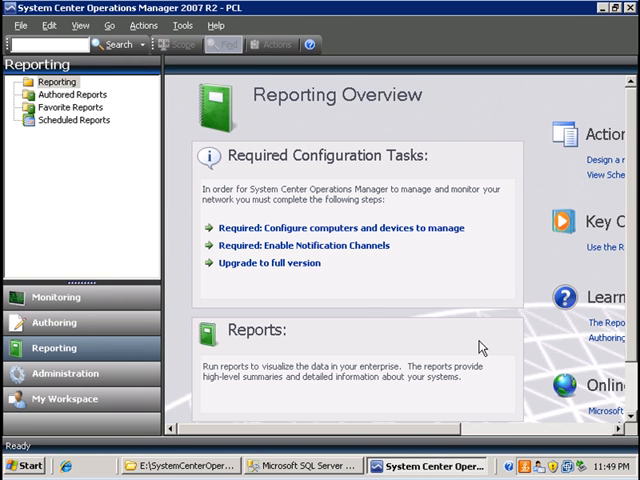
mouse_move(488, 348)
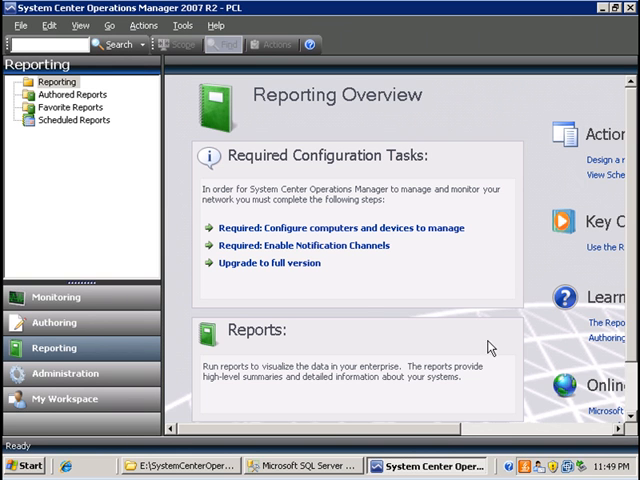